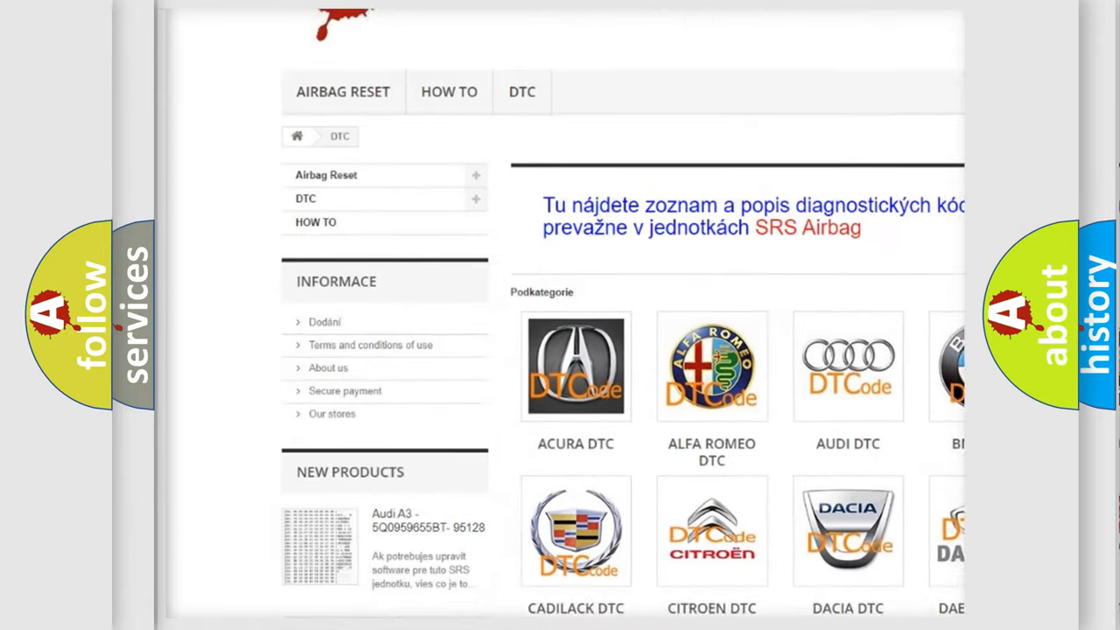
scroll(down, 3)
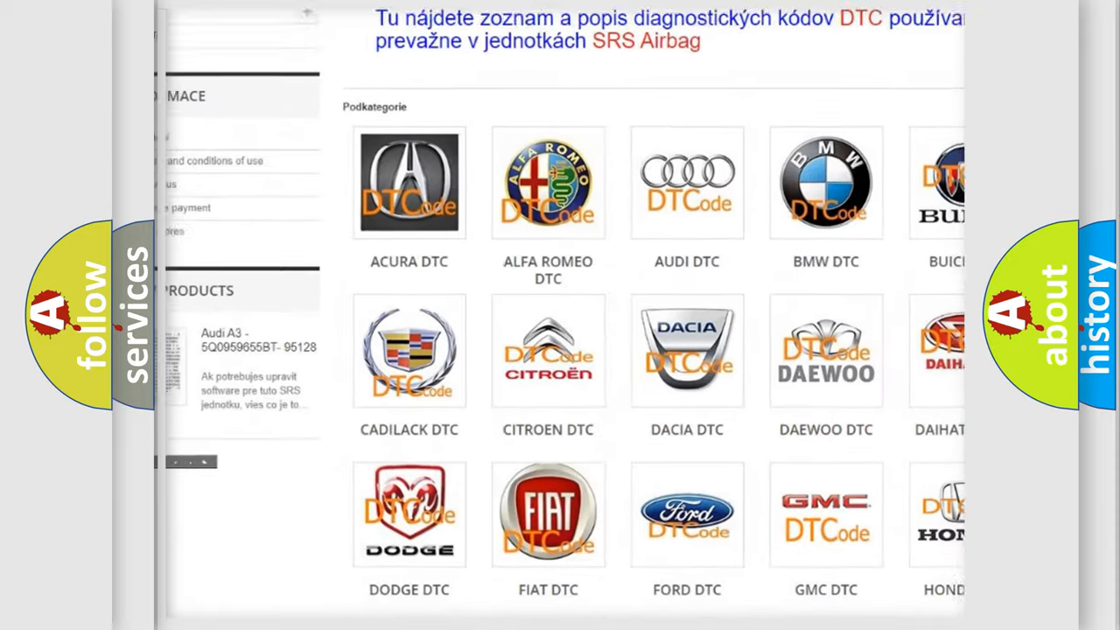
scroll(down, 3)
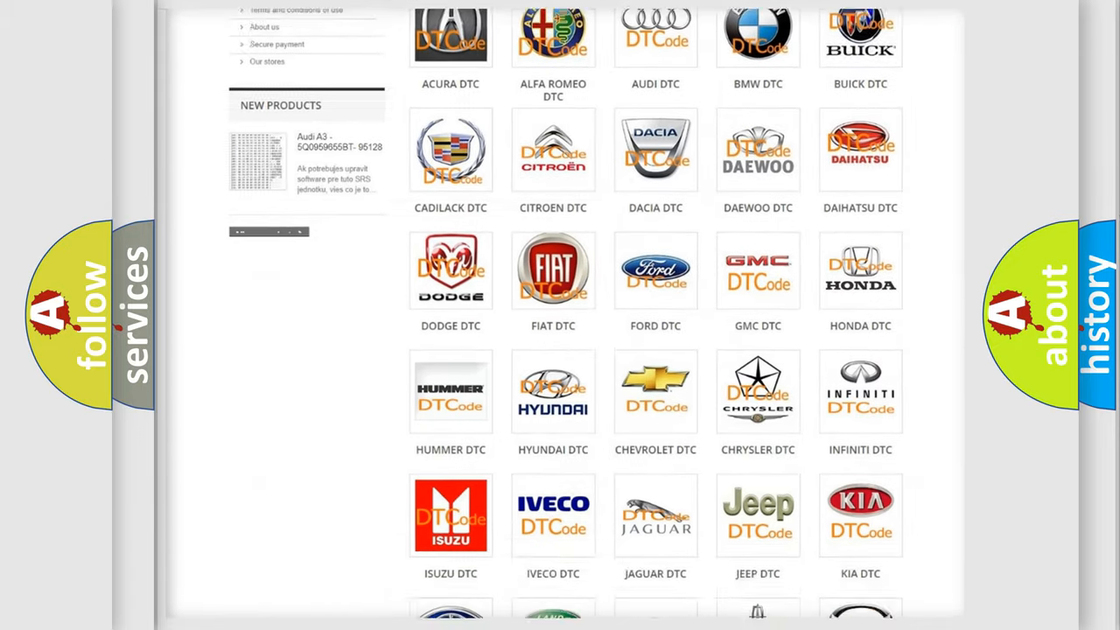
scroll(down, 3)
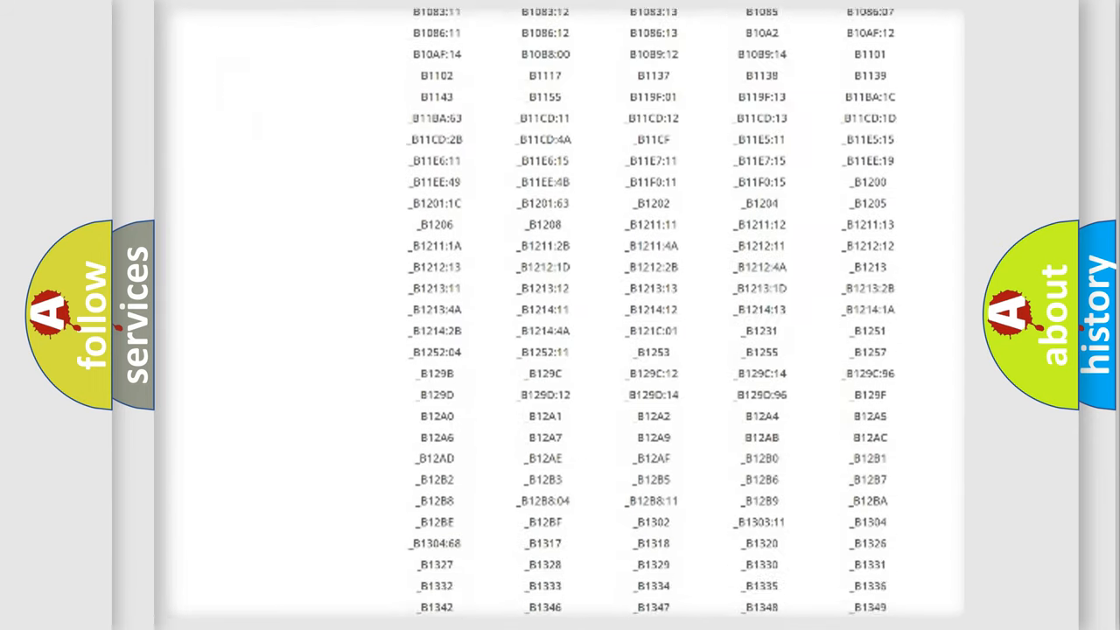
scroll(down, 3)
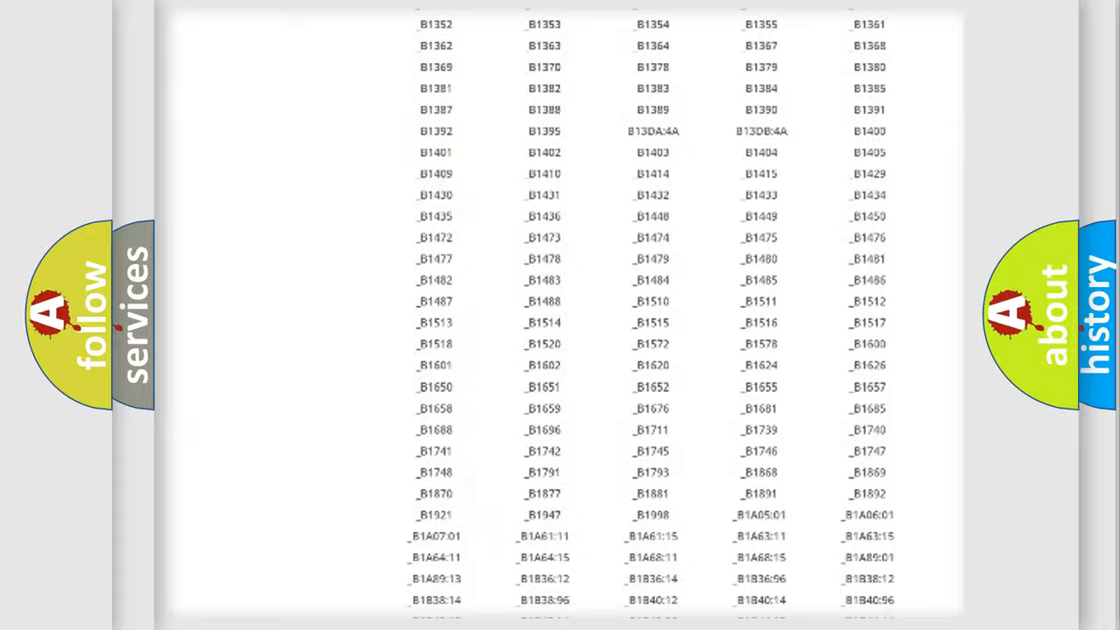